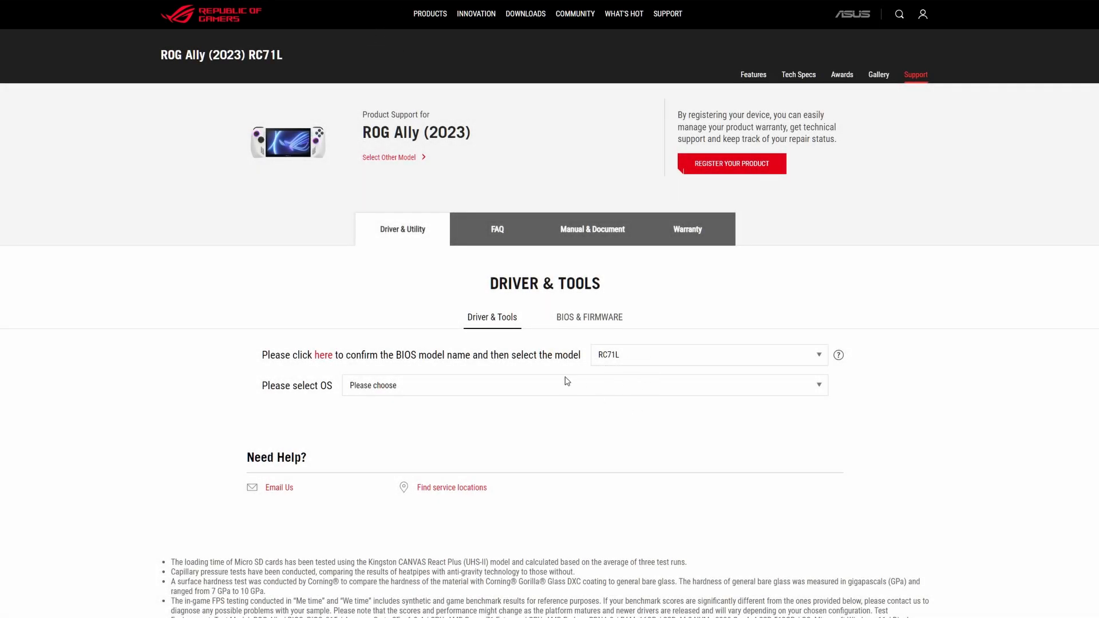
- Choose Windows 11 64-bit in the OS dropdown to list ROG Ally drivers
left_click(584, 385)
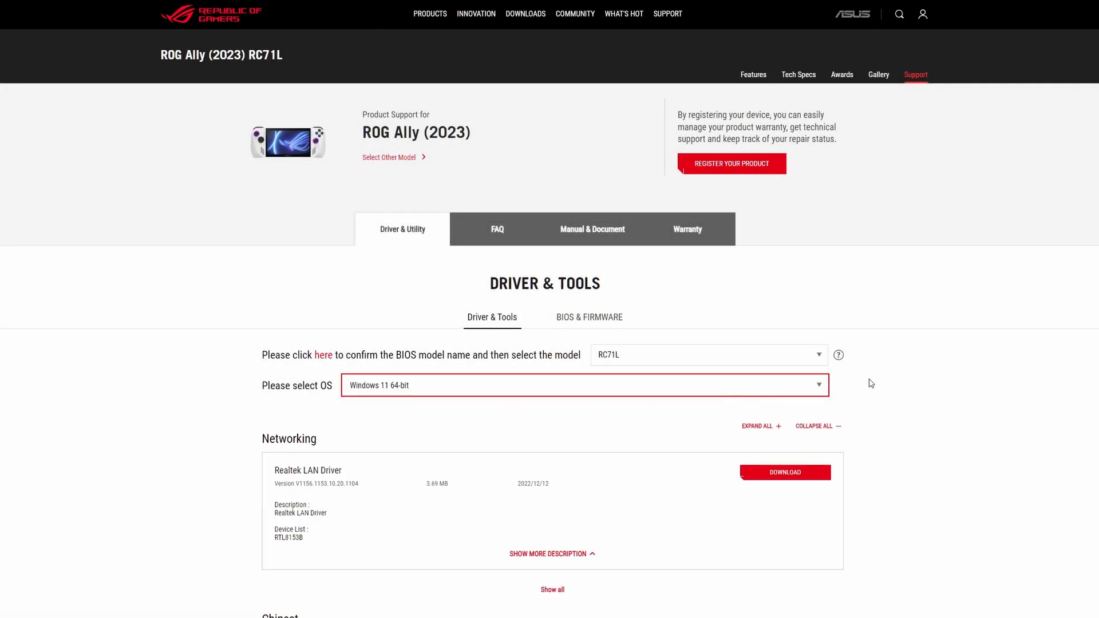
- Download the Genesys Card Reader Driver and approve its setup in User Account Control
scroll("down", 3)
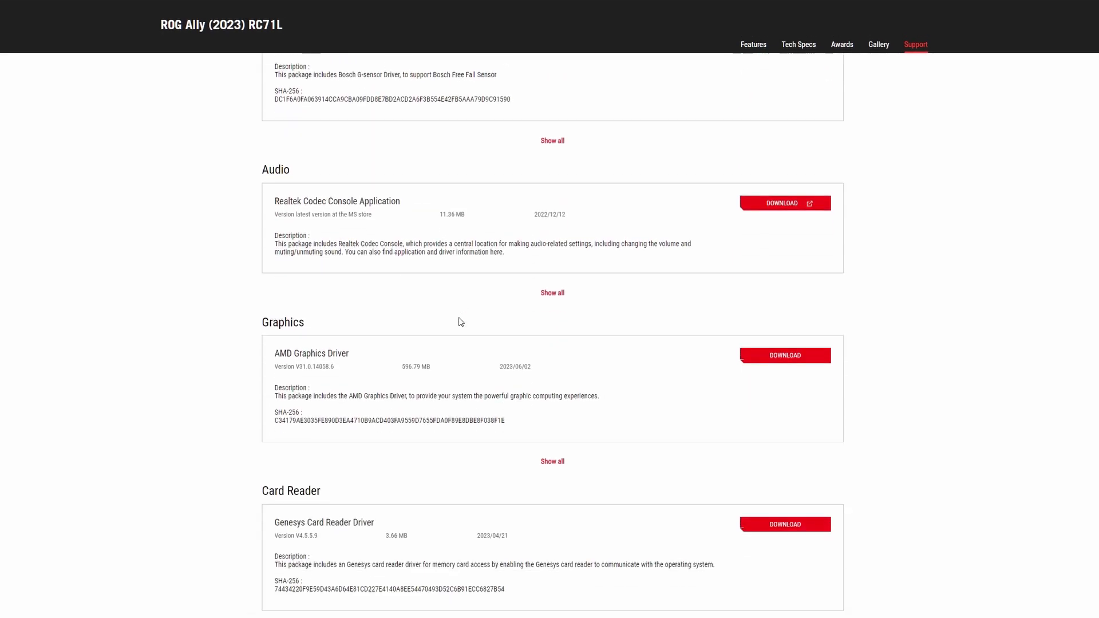
scroll("down", 3)
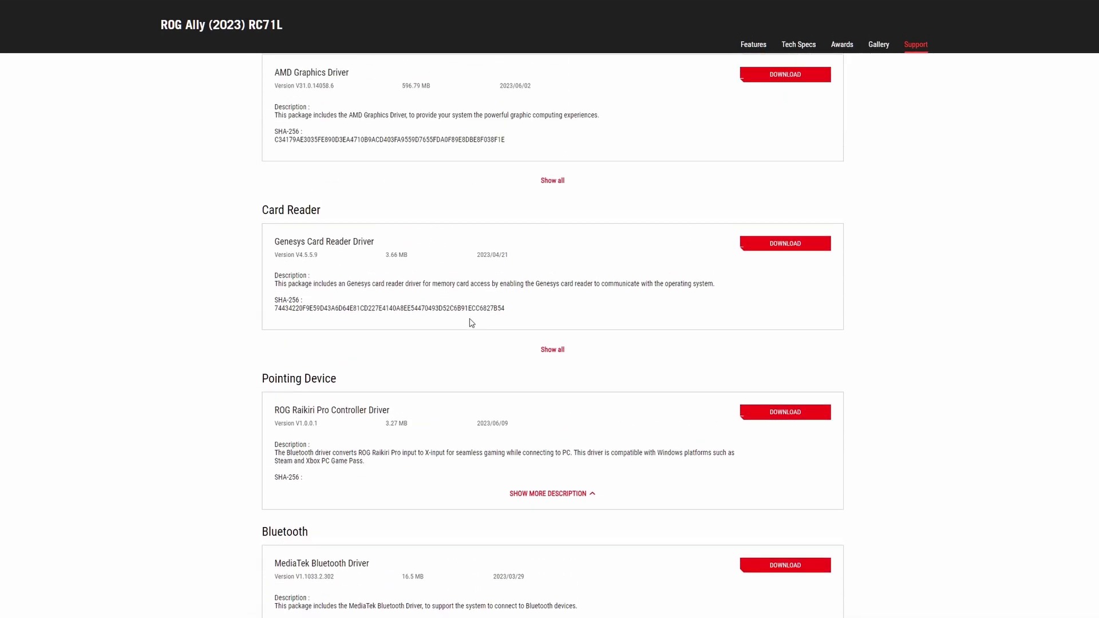
left_click_drag(262, 209, 506, 308)
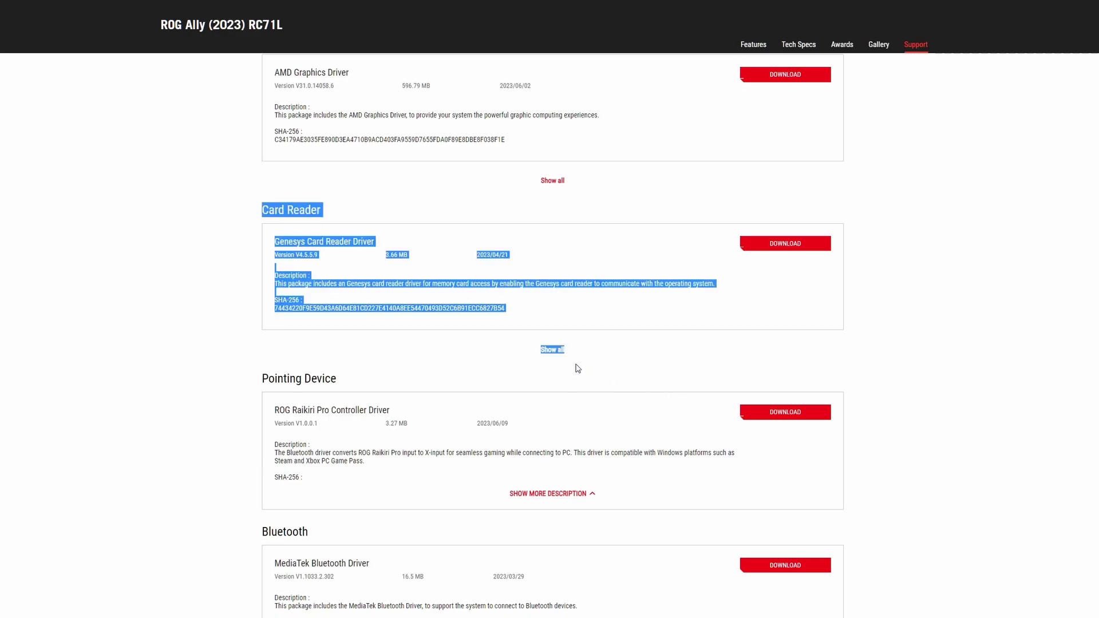
left_click(784, 244)
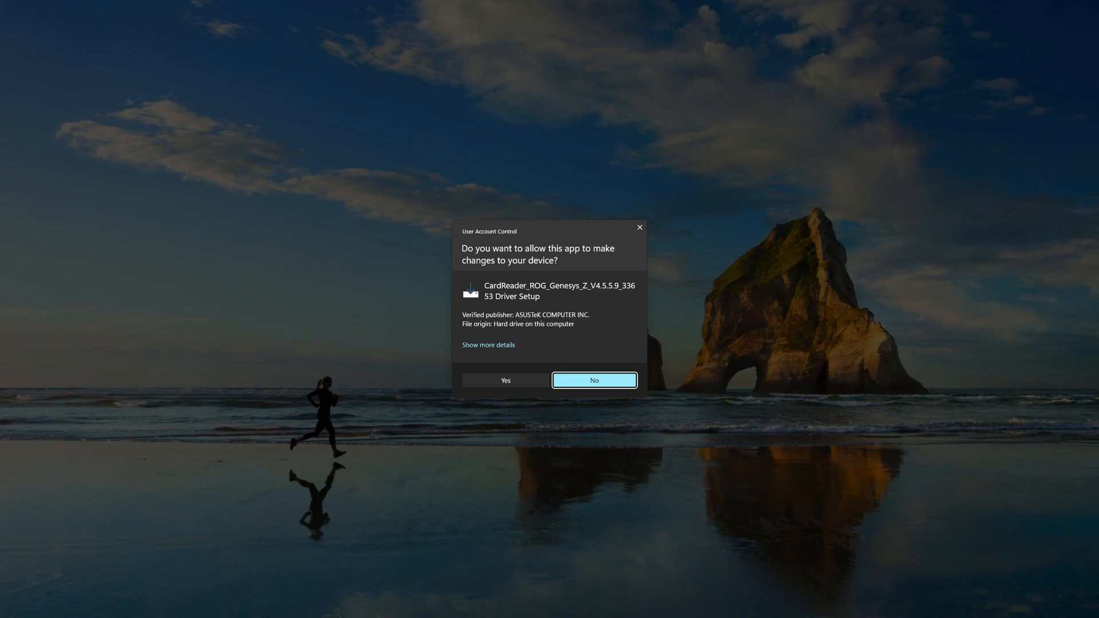
left_click(593, 380)
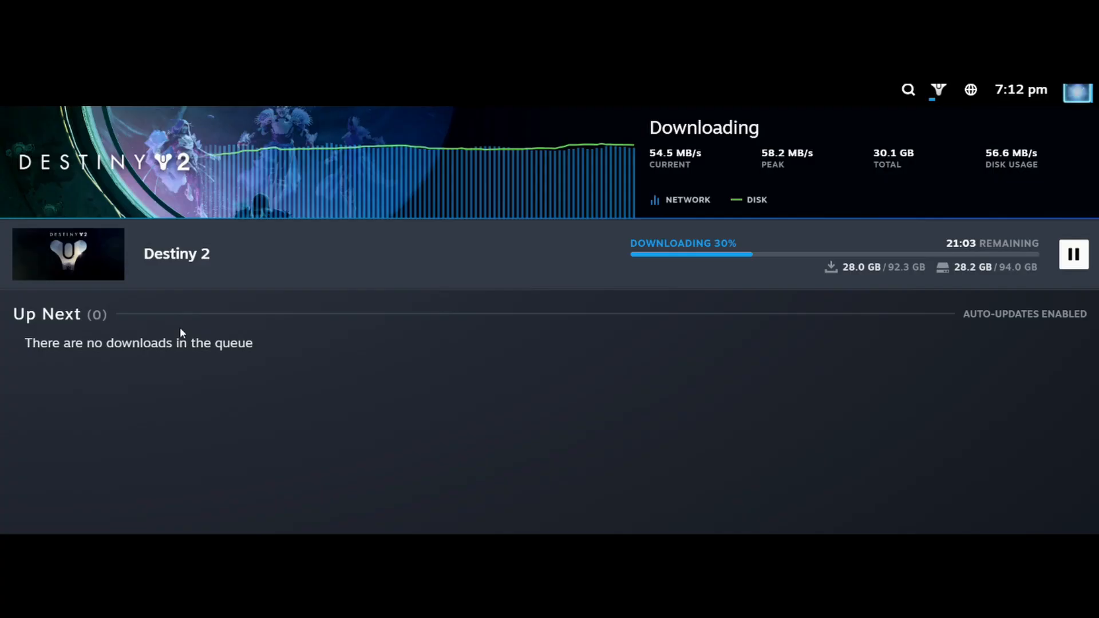